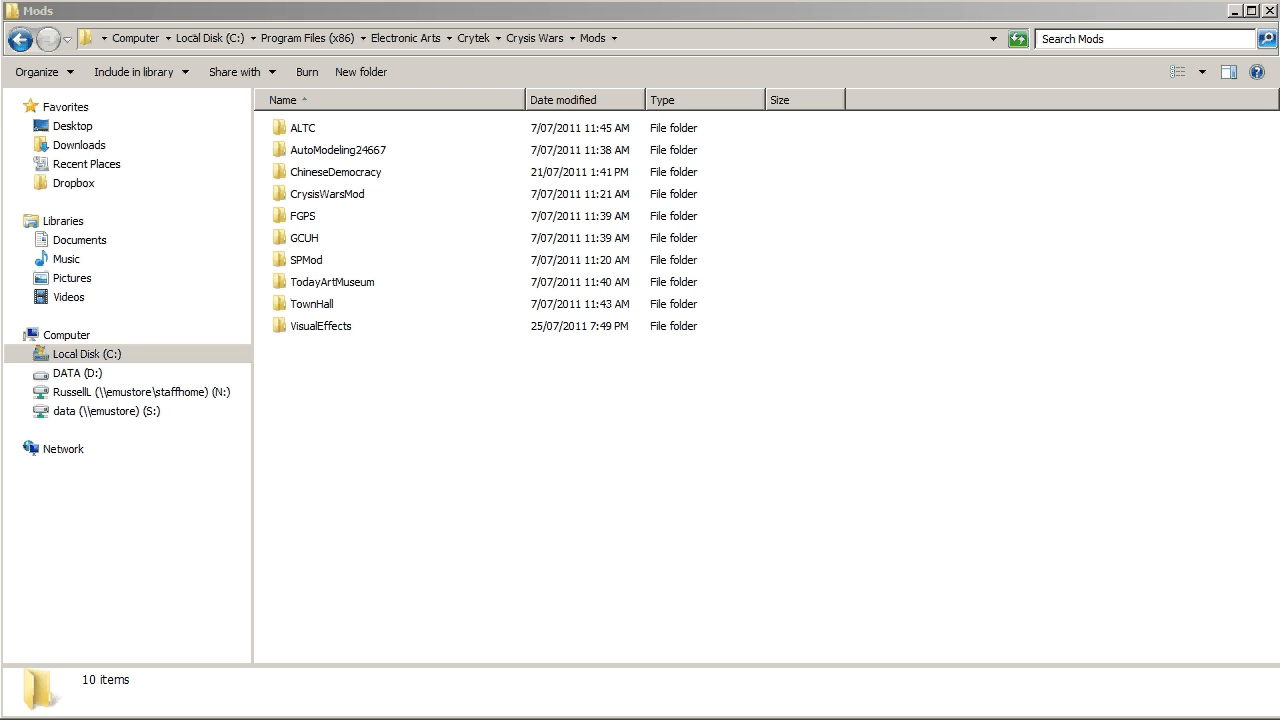
mouse_move(533, 413)
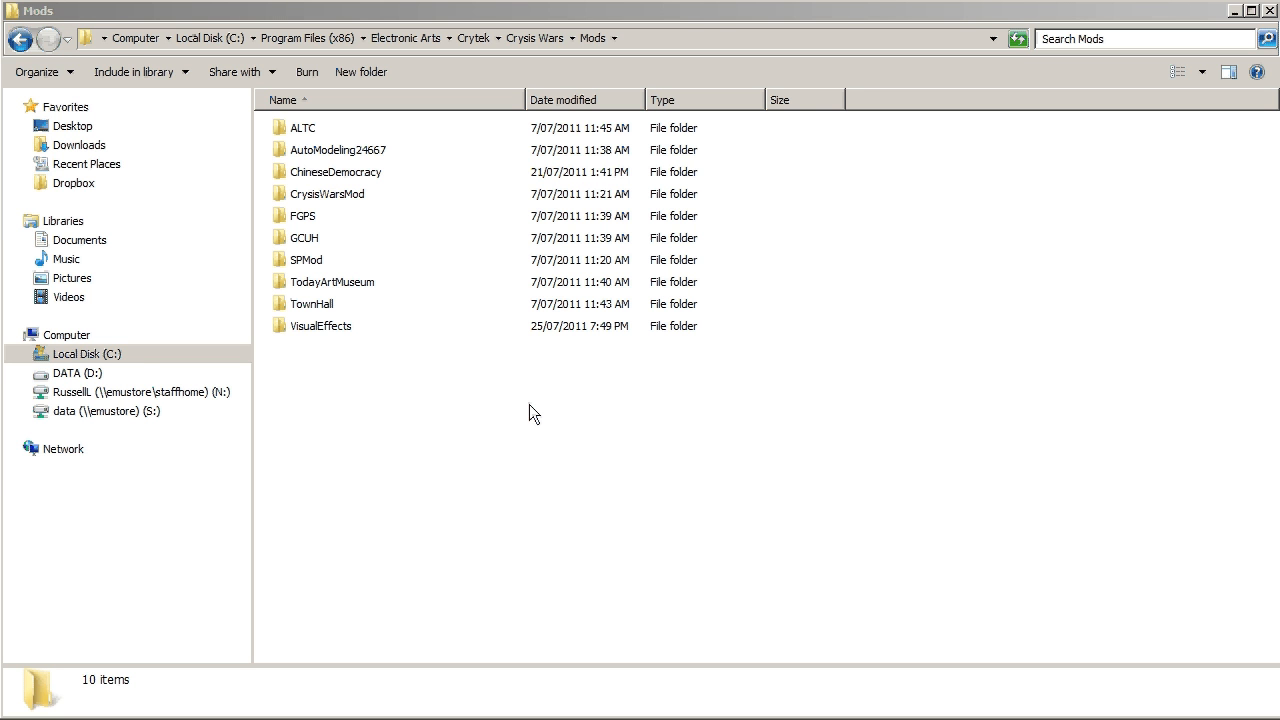
mouse_move(342, 335)
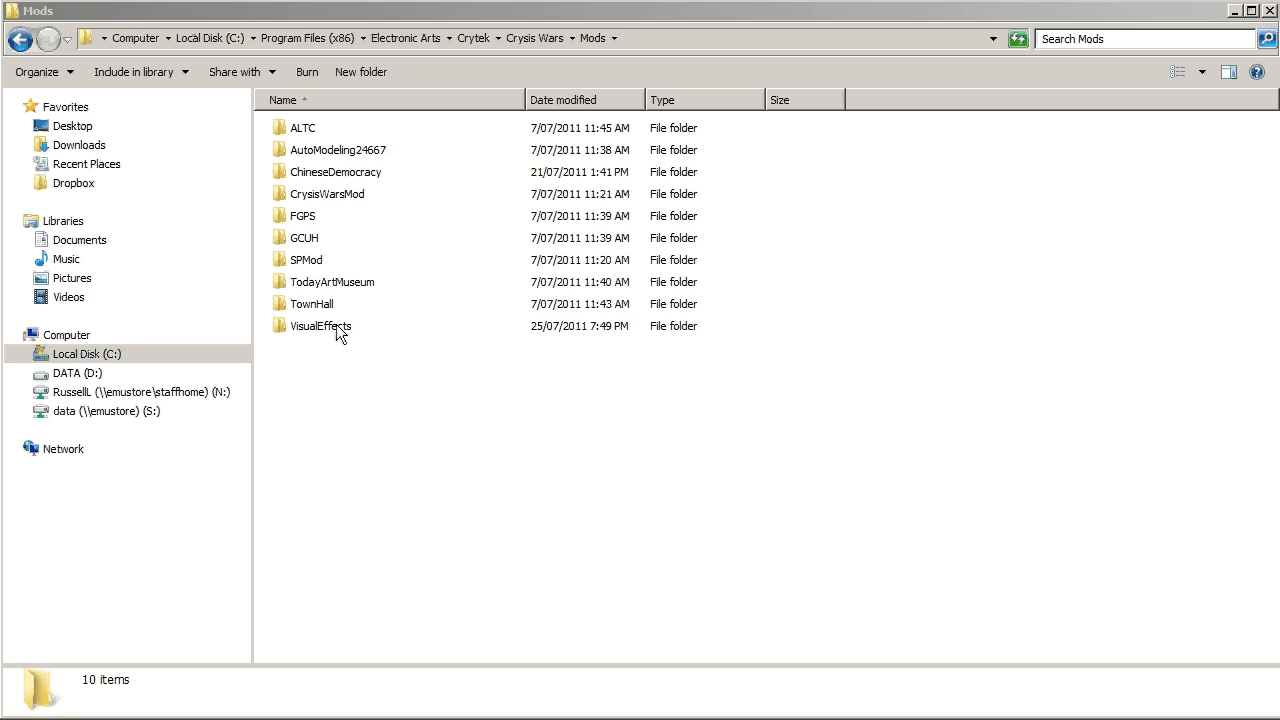
Open the VisualEffects folder from the Crysis Wars Mods directory.
double_click(320, 325)
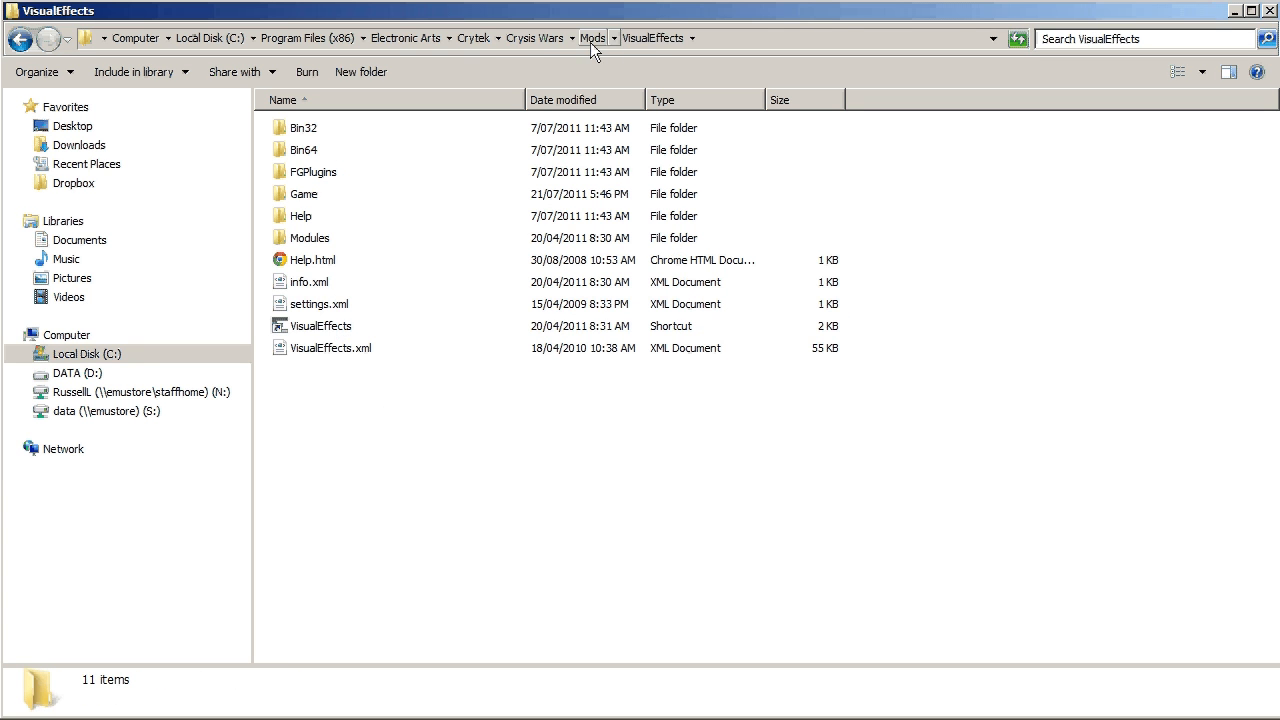
mouse_move(603, 48)
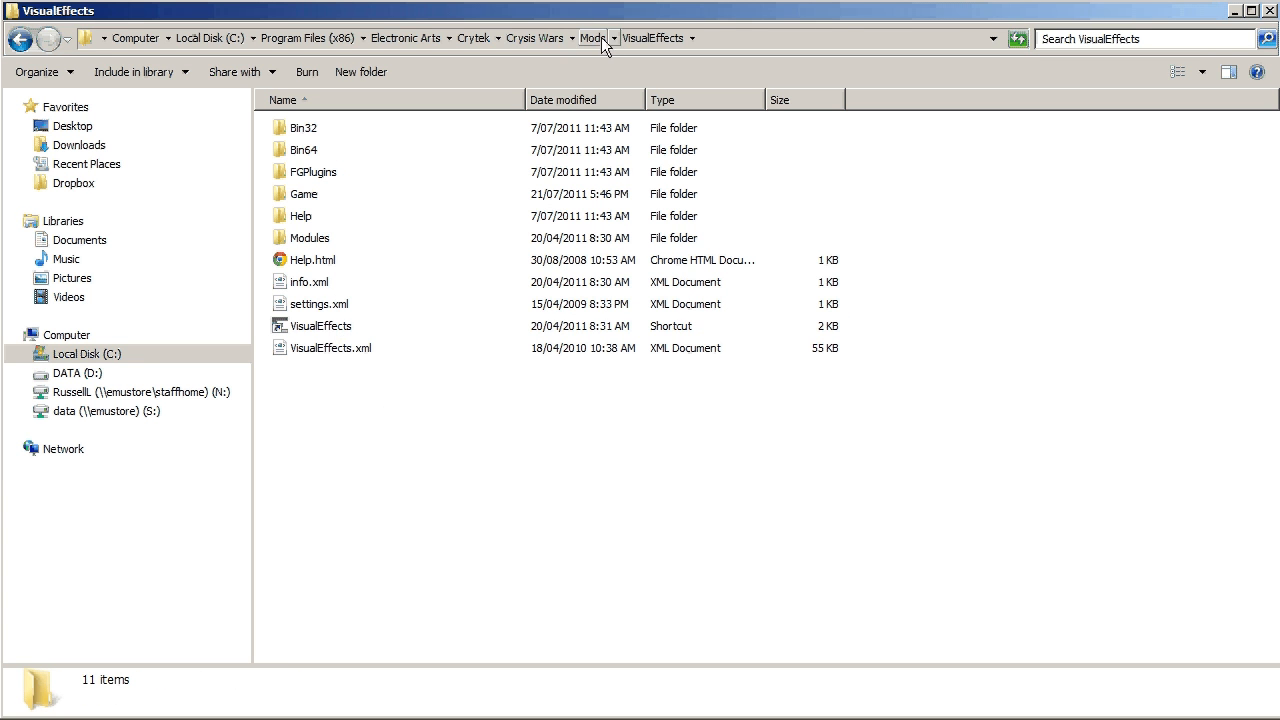
mouse_move(322, 326)
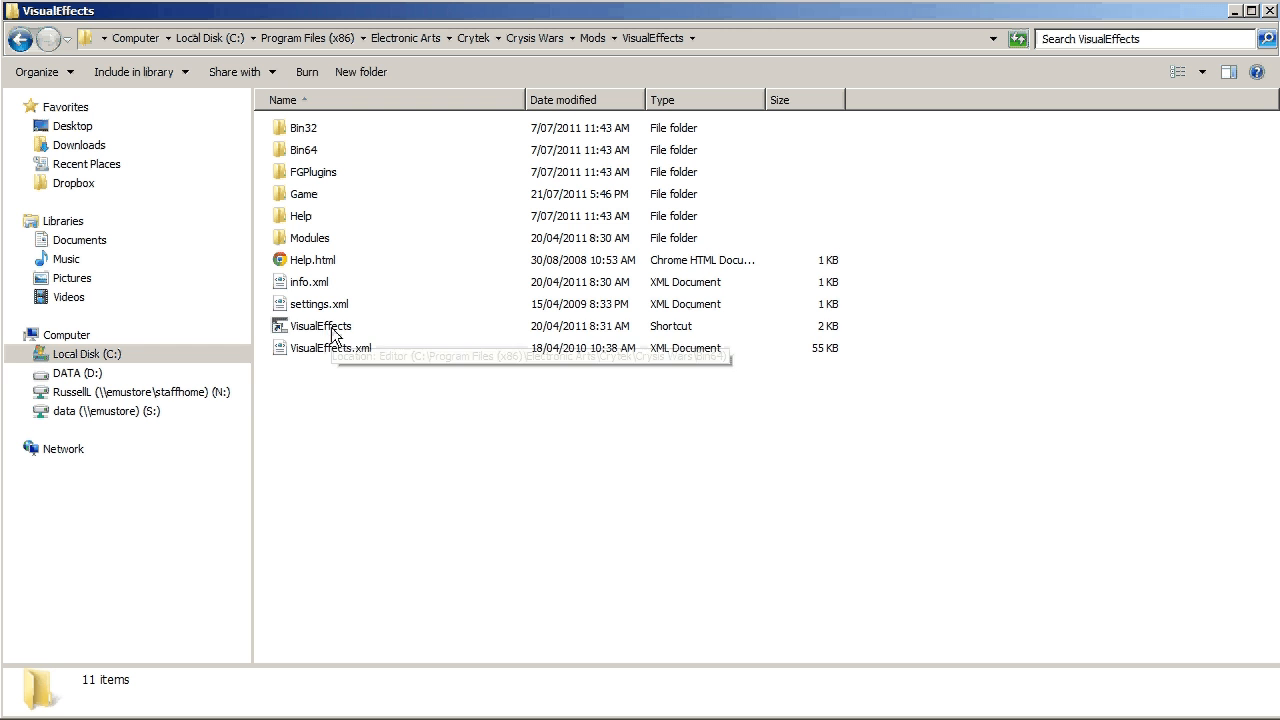
Inspect the VisualEffects shortcut's Properties target, then cancel without changes.
left_click(320, 326)
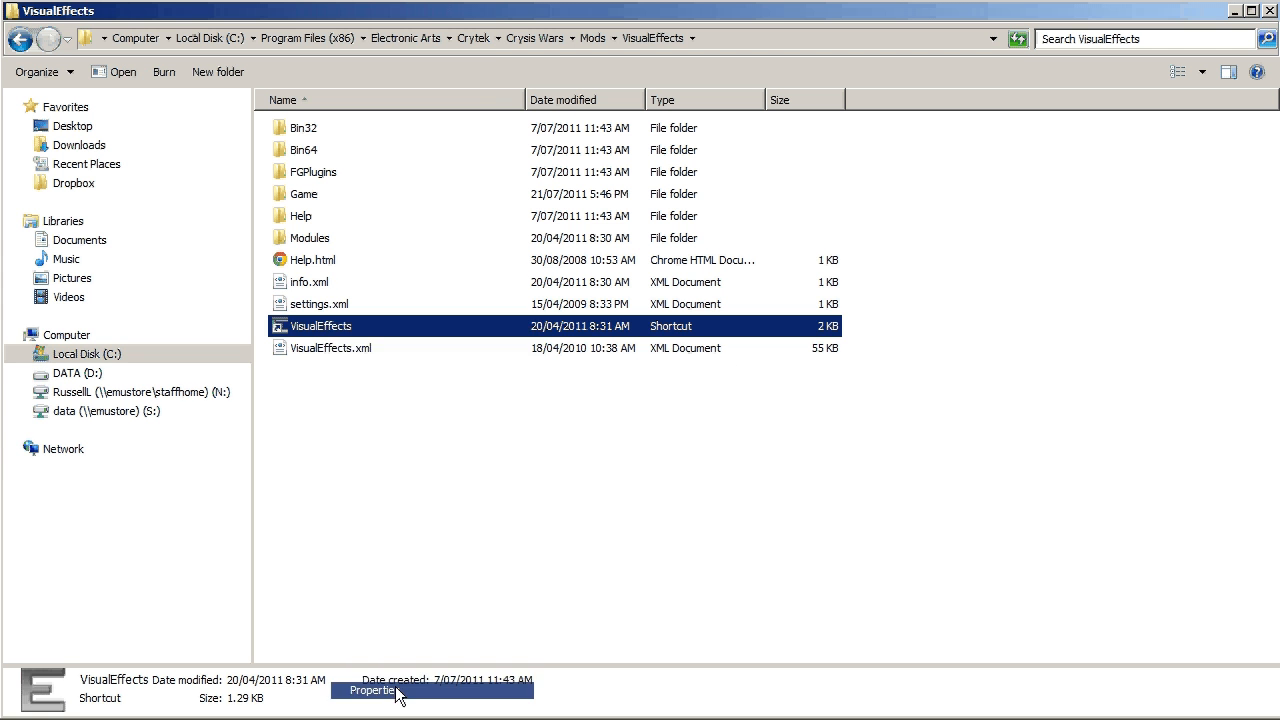
left_click(371, 690)
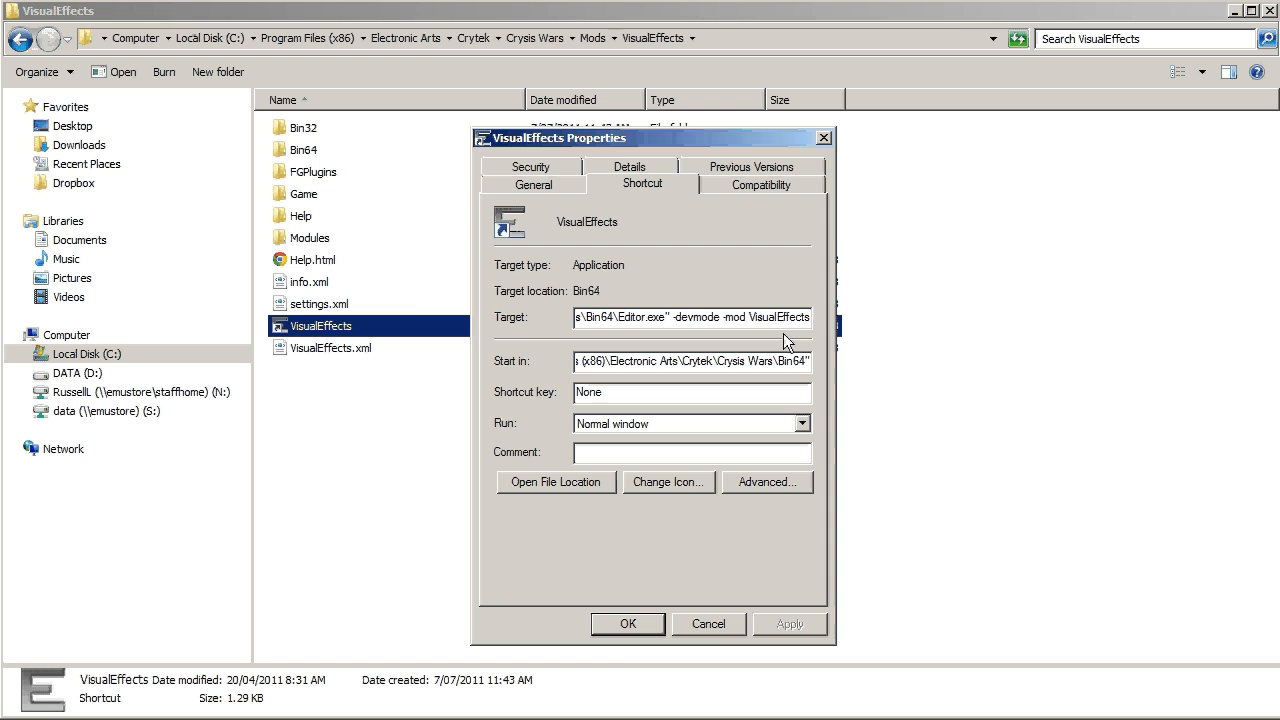
mouse_move(721, 633)
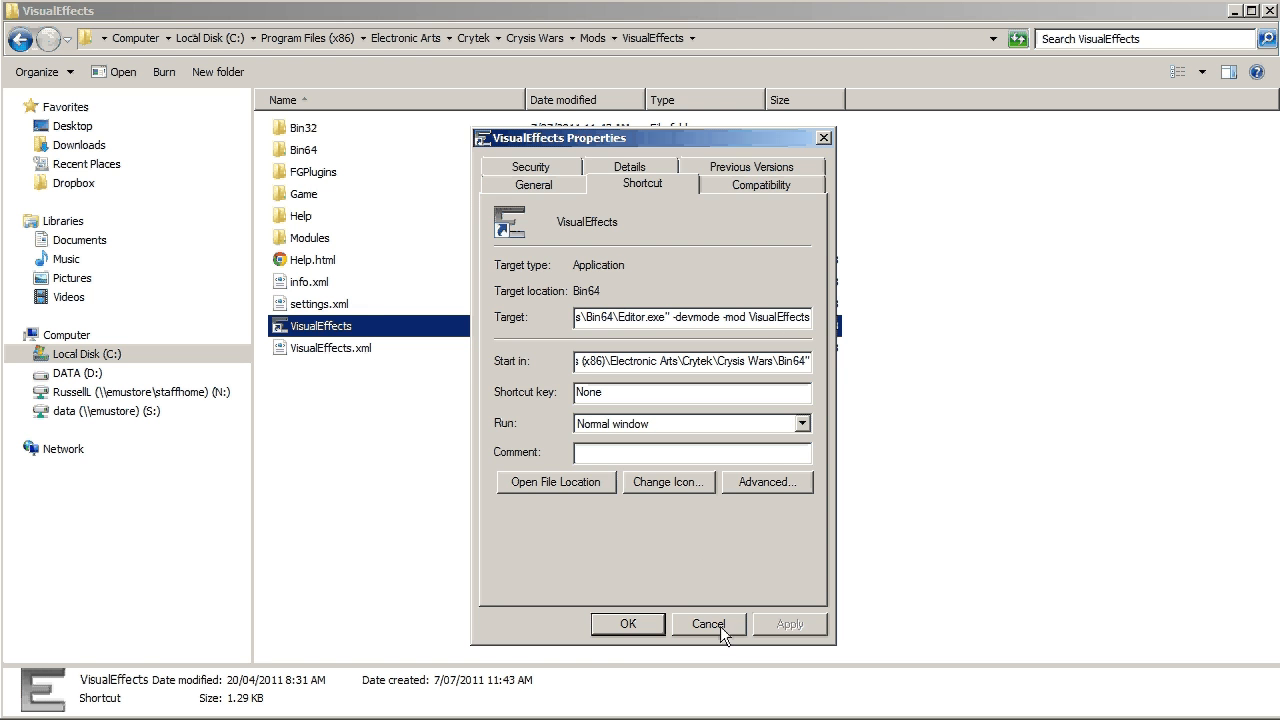
left_click(709, 623)
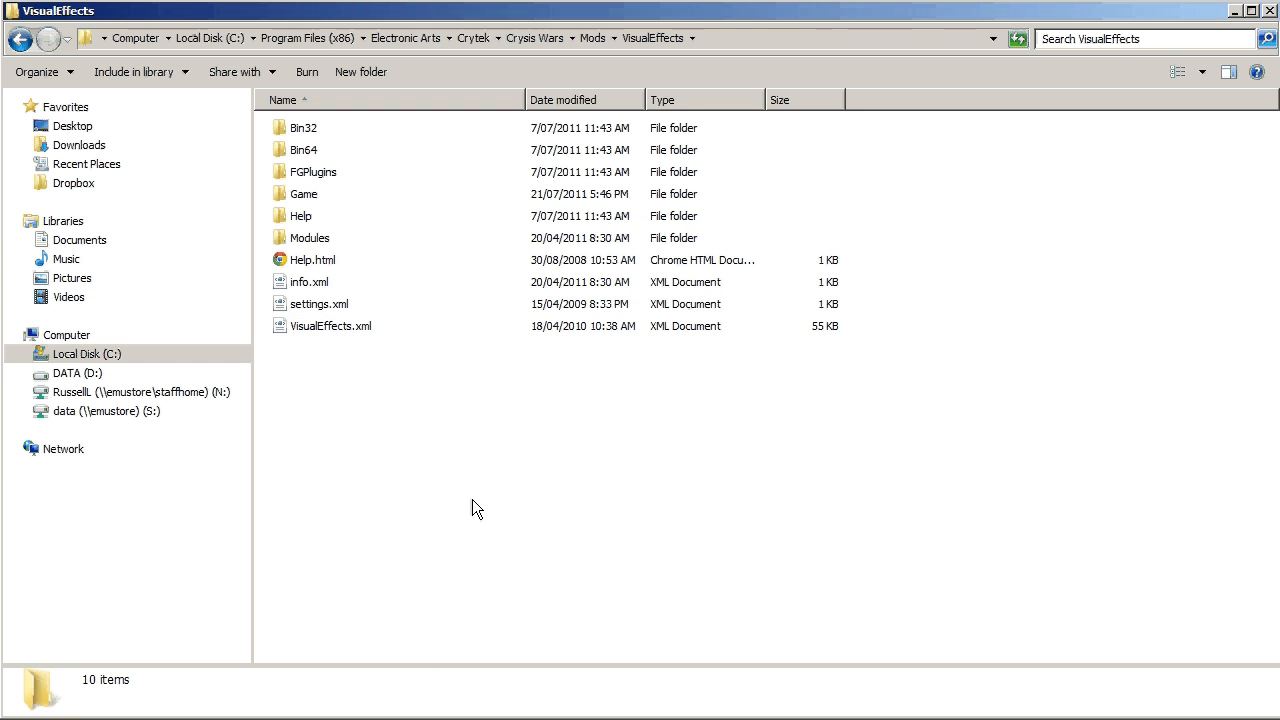
mouse_move(510, 547)
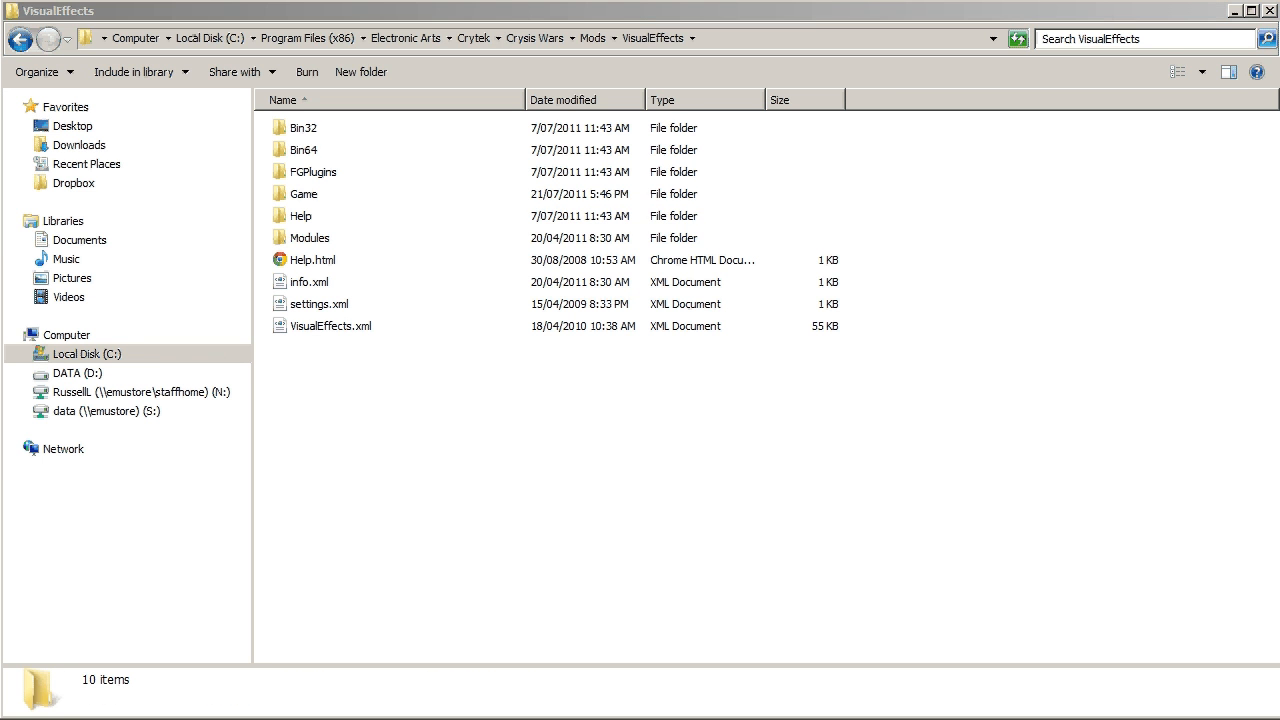
mouse_move(382, 505)
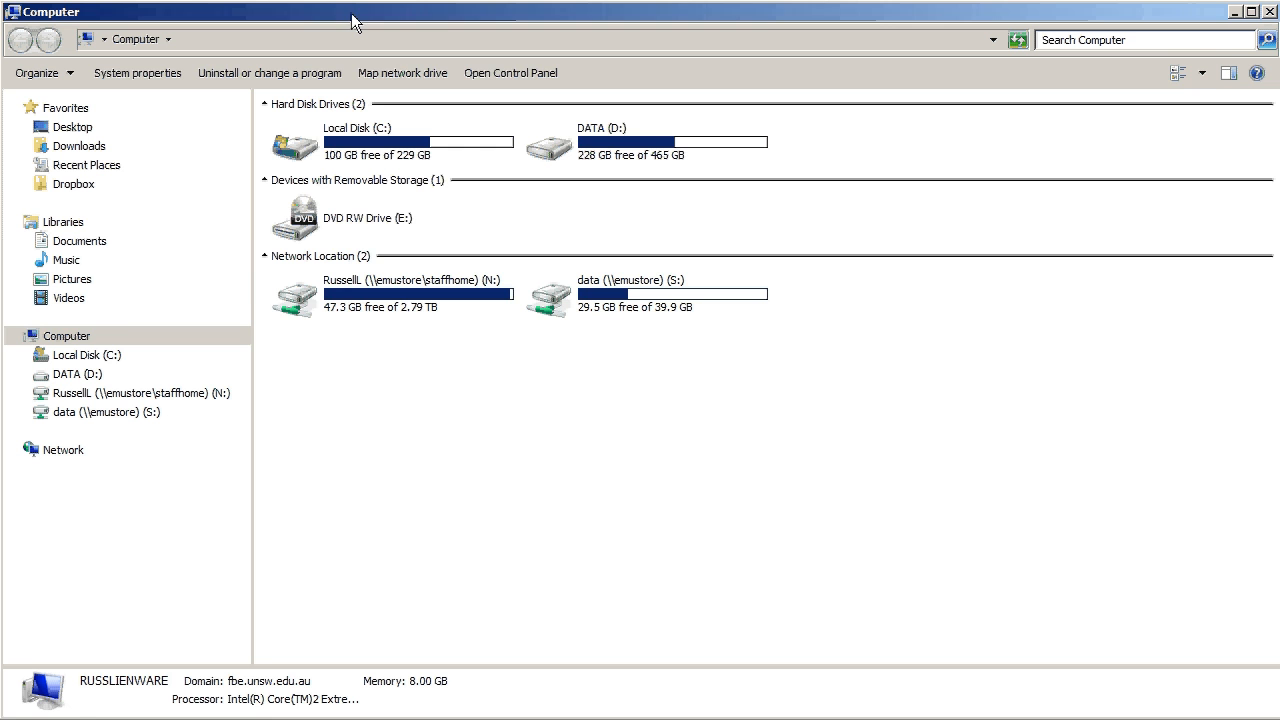
Browse C:\Program Files (x86)\Electronic Arts\Crysis Wars\Bin64 and bring up Editor.exe's actions.
double_click(355, 140)
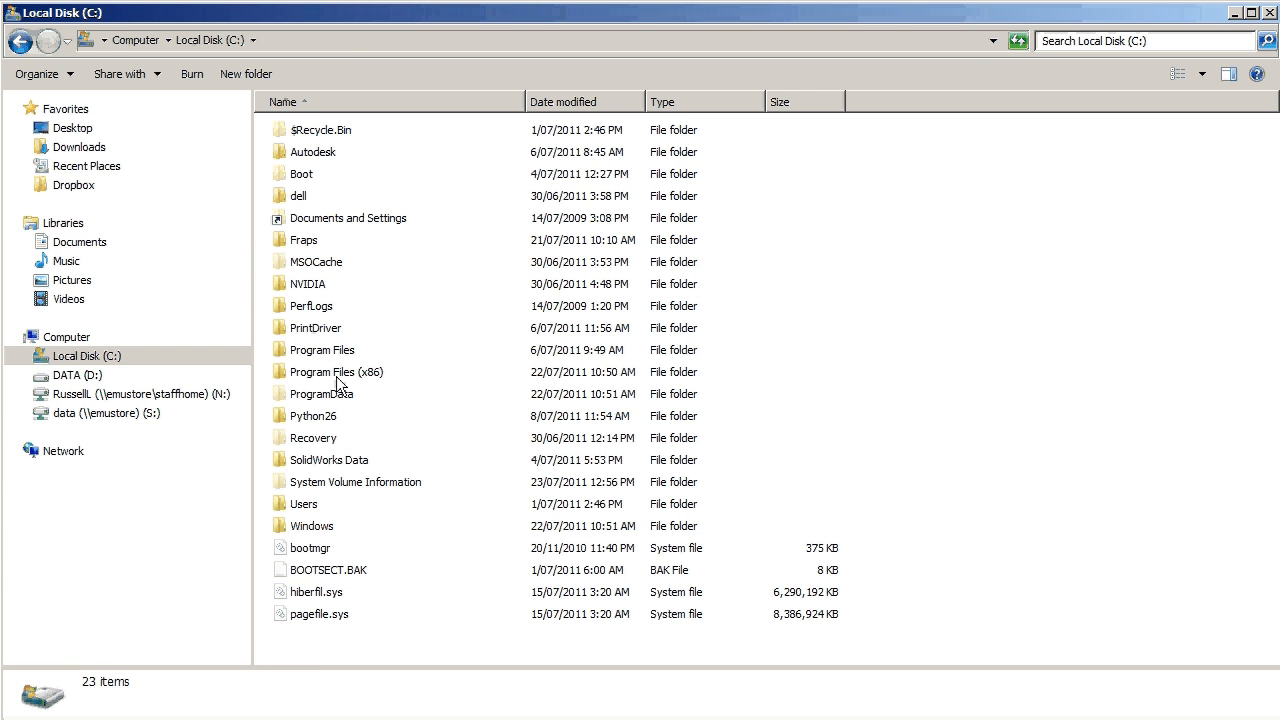
double_click(337, 371)
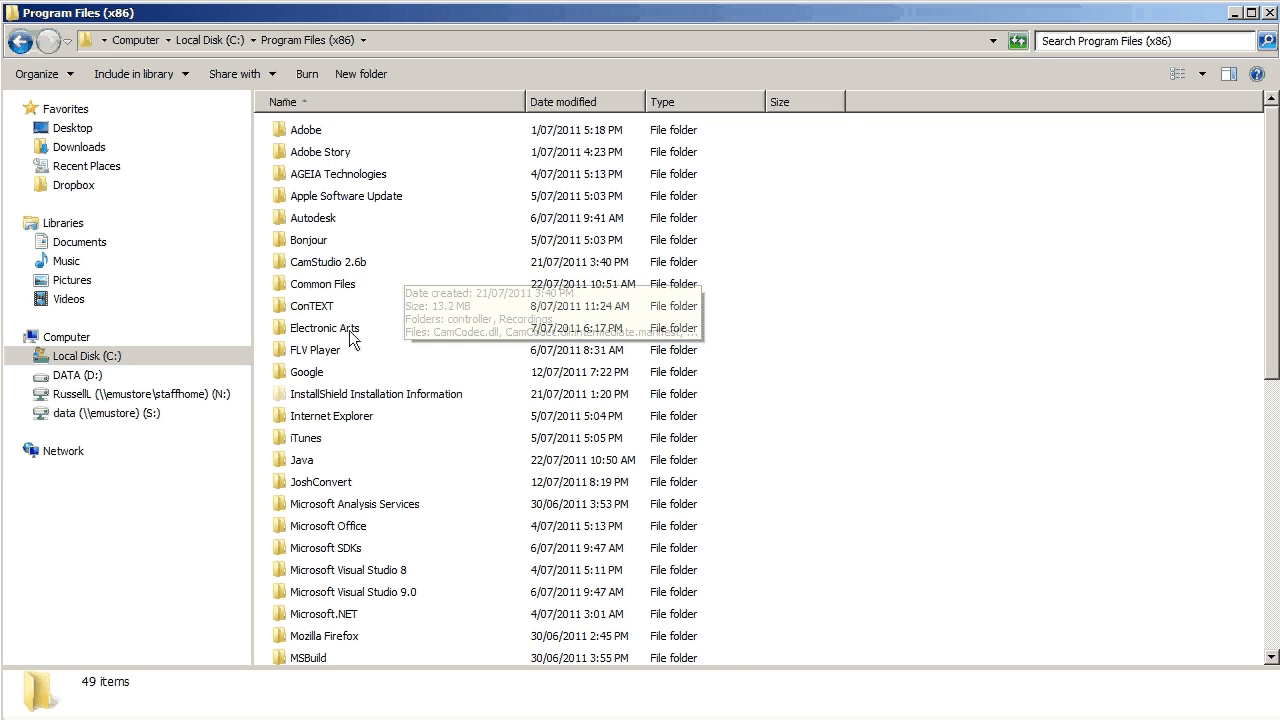
double_click(324, 327)
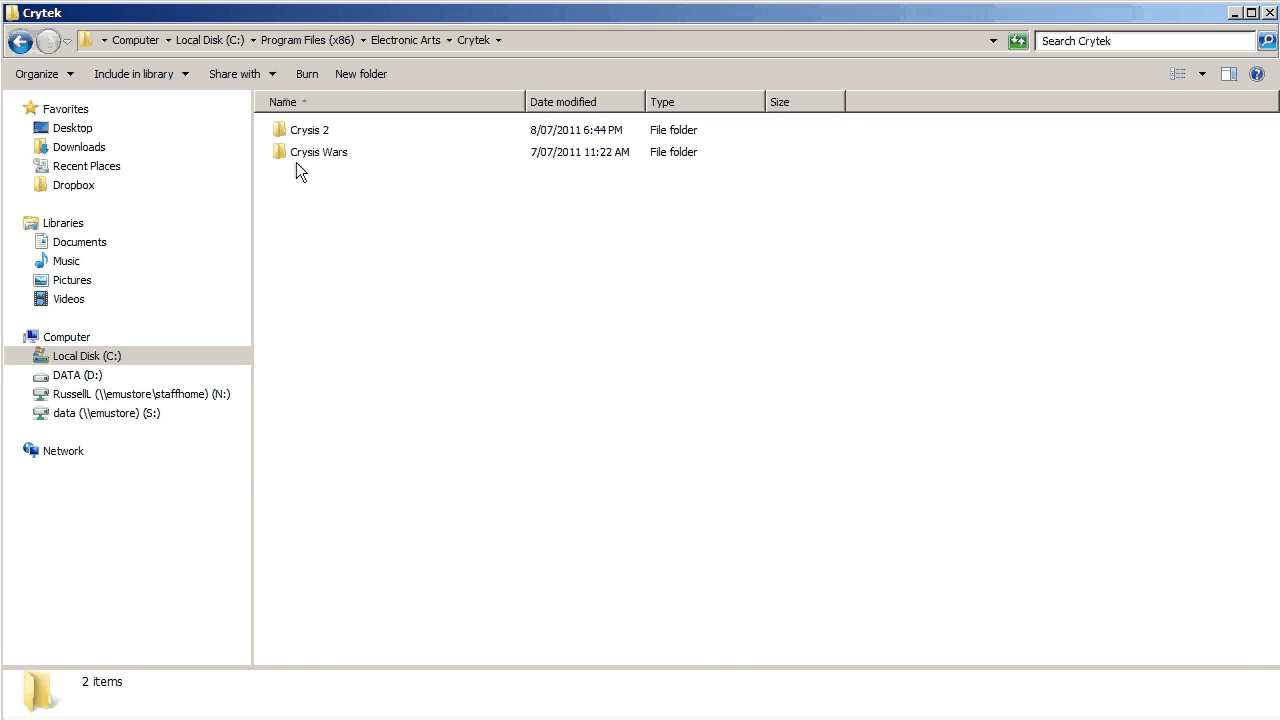
double_click(318, 151)
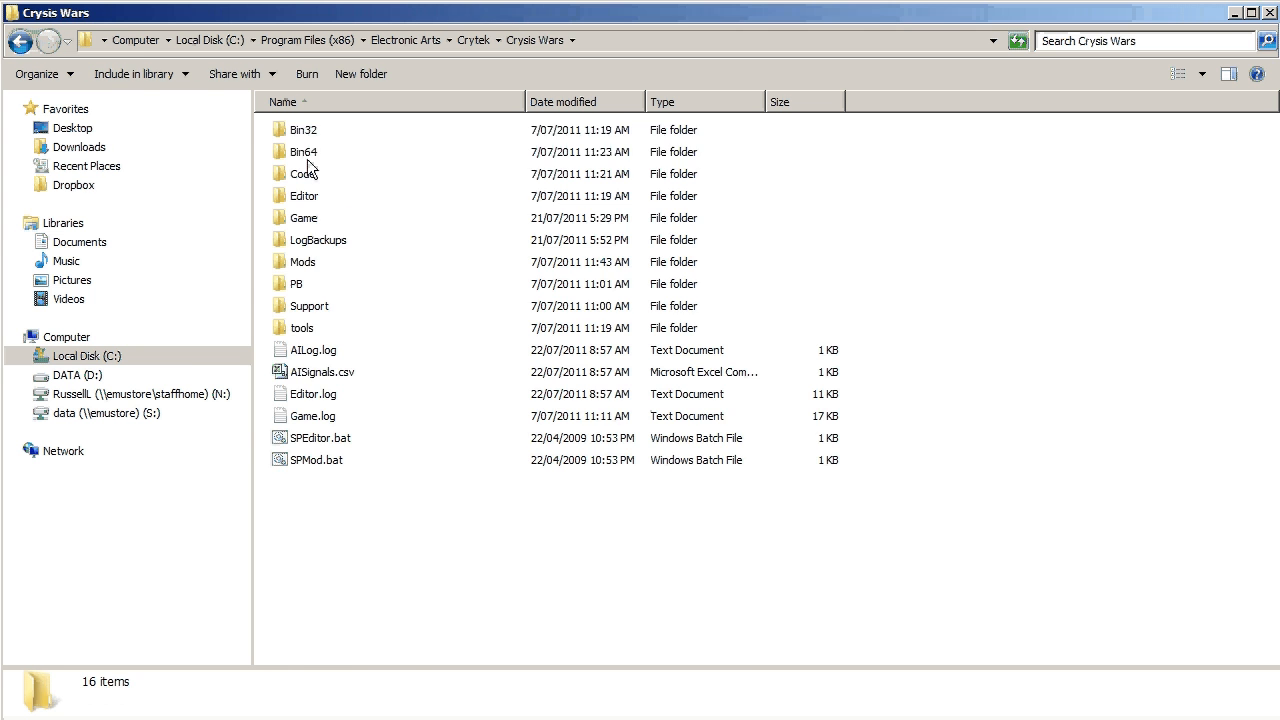
double_click(302, 151)
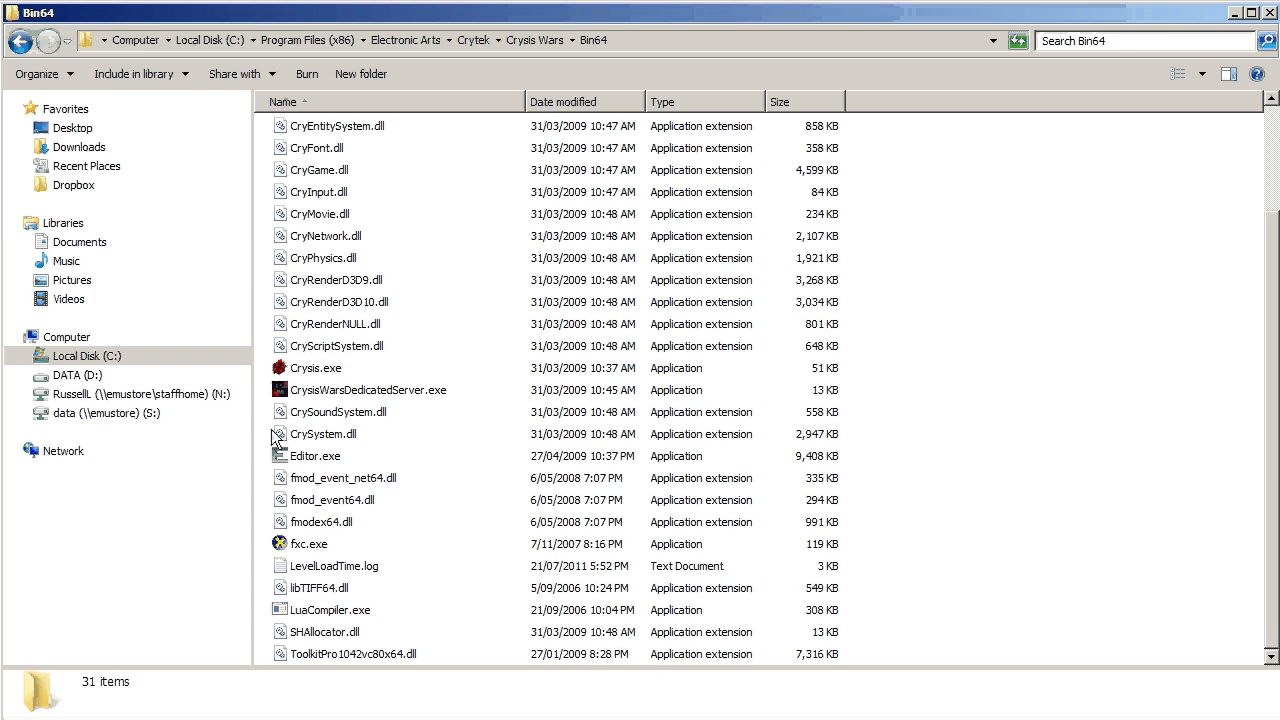
mouse_move(315, 456)
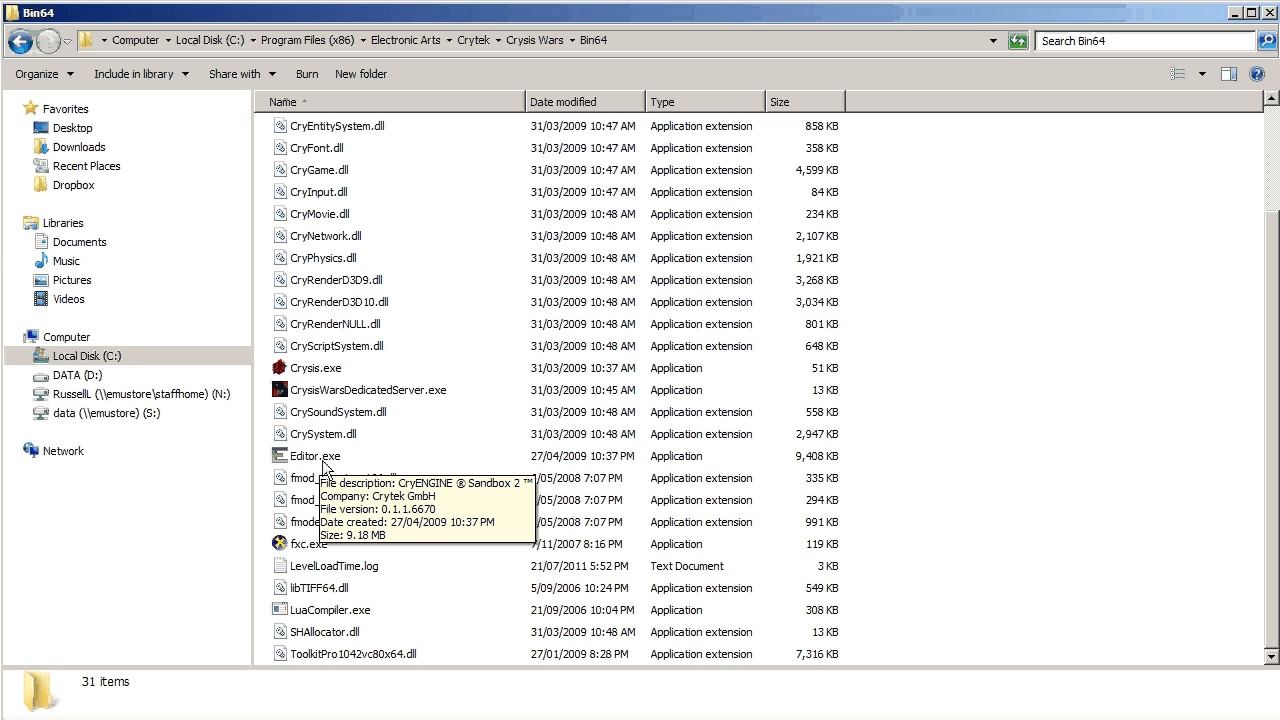
right_click(313, 456)
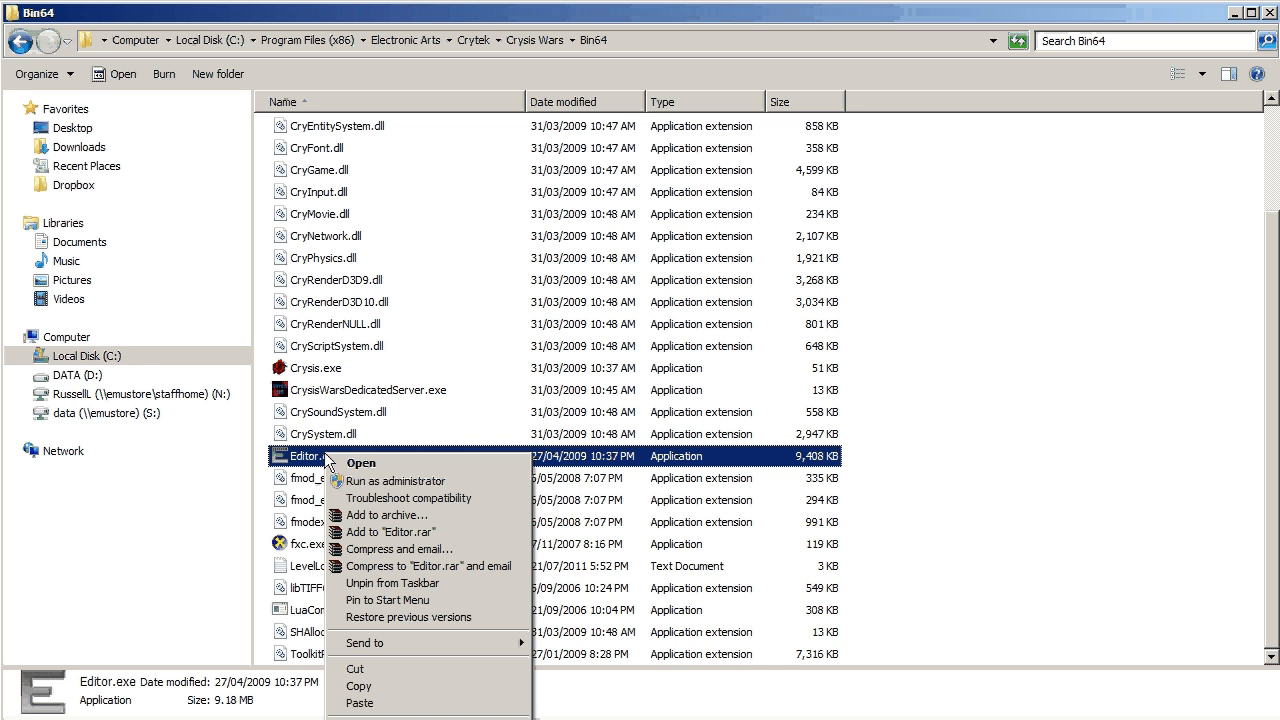
mouse_move(408, 635)
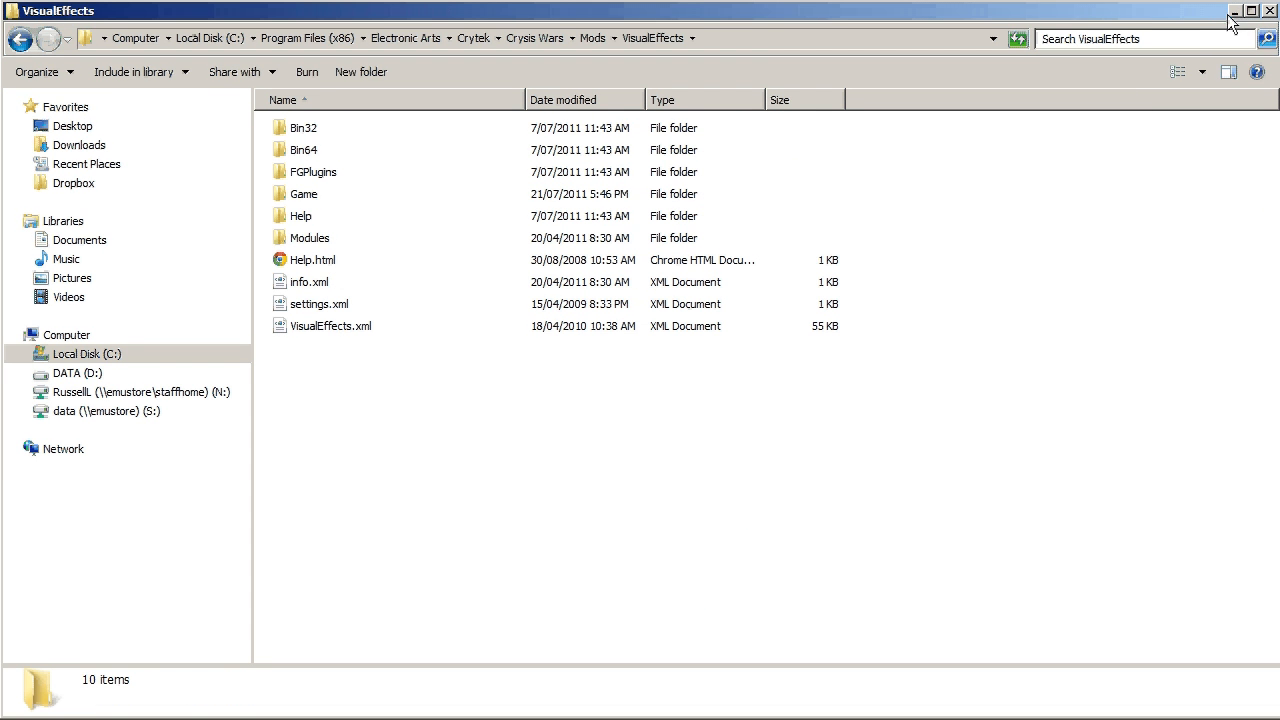
mouse_move(359, 394)
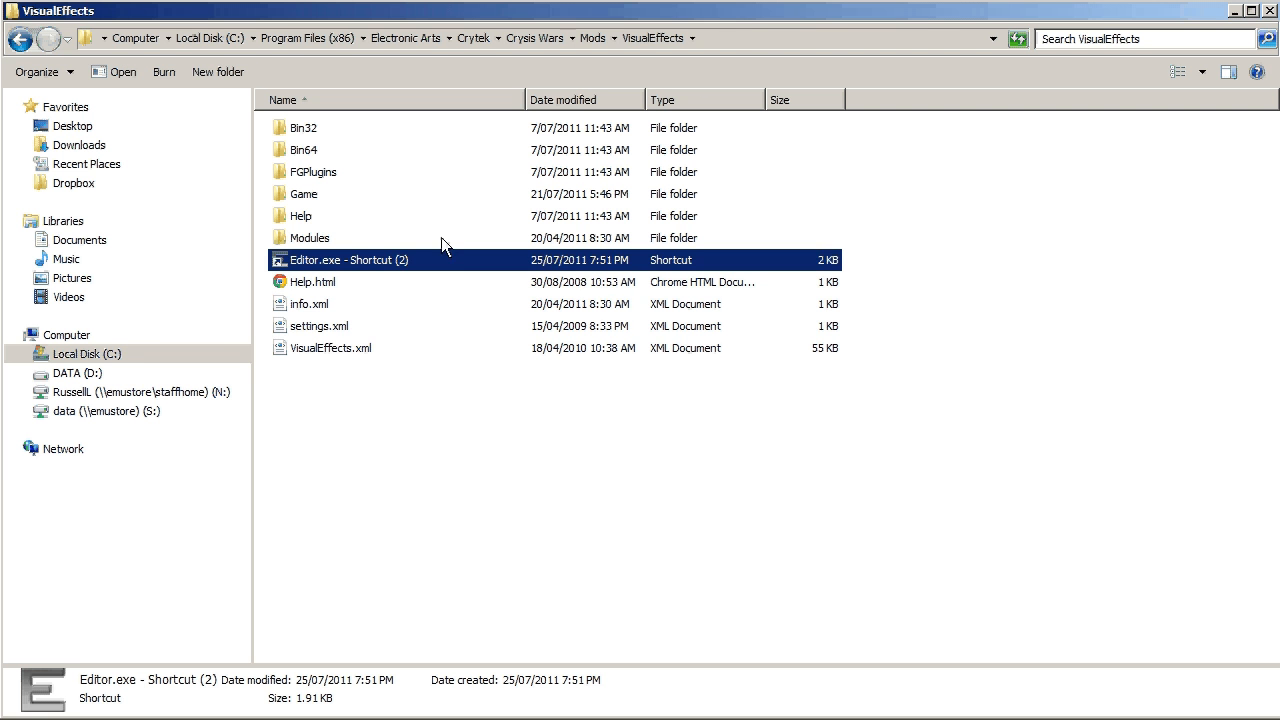
Rename the new Editor.exe shortcut in the VisualEffects folder to 'VisualEffects'.
left_click(348, 259)
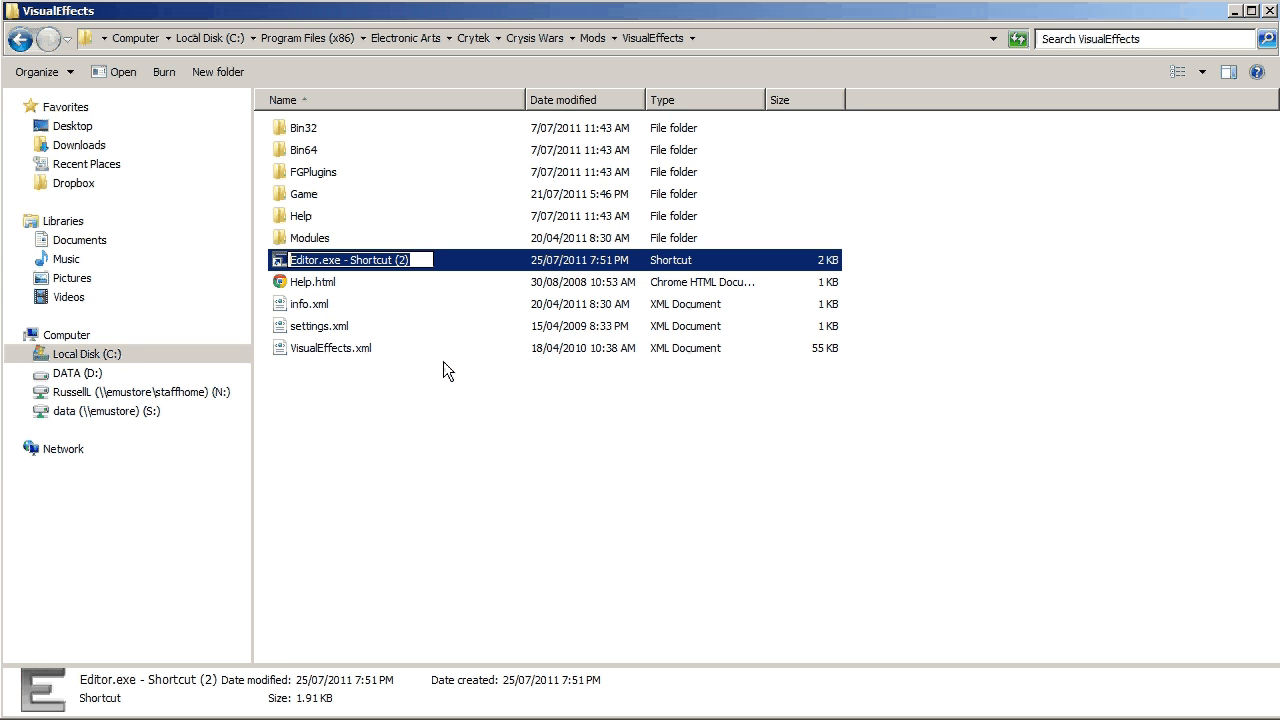
type("Visual")
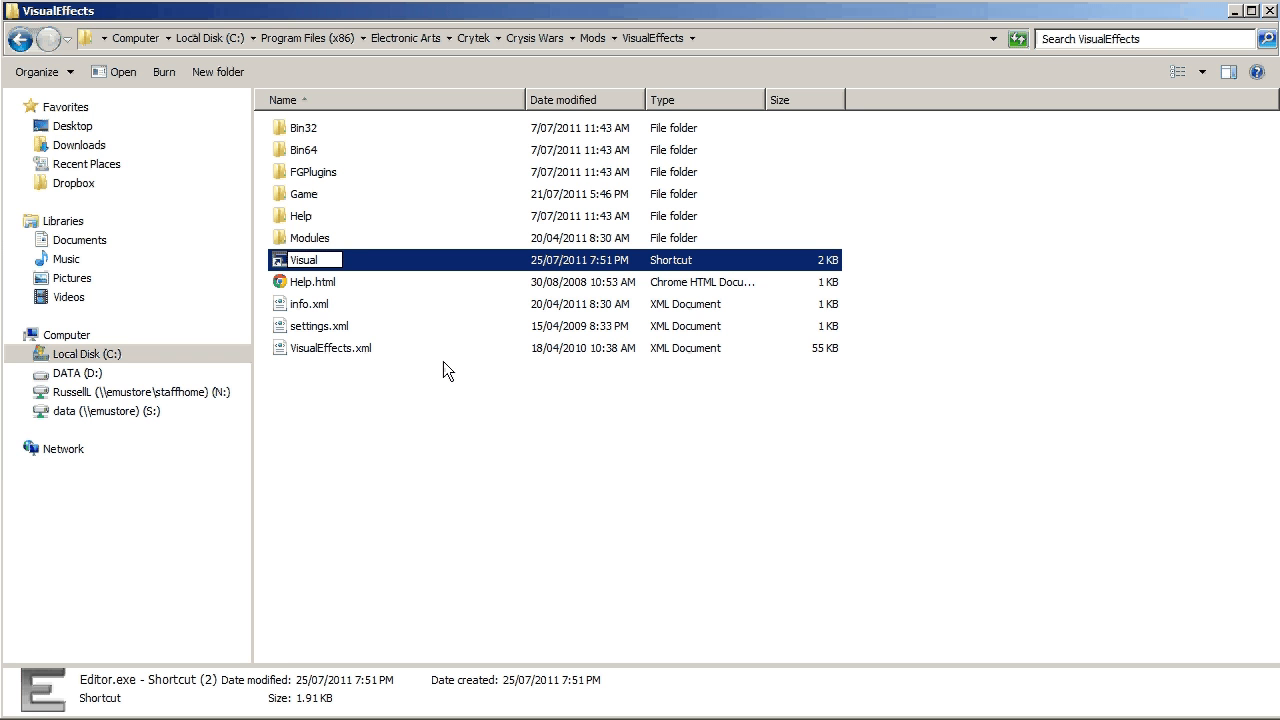
type("Effects")
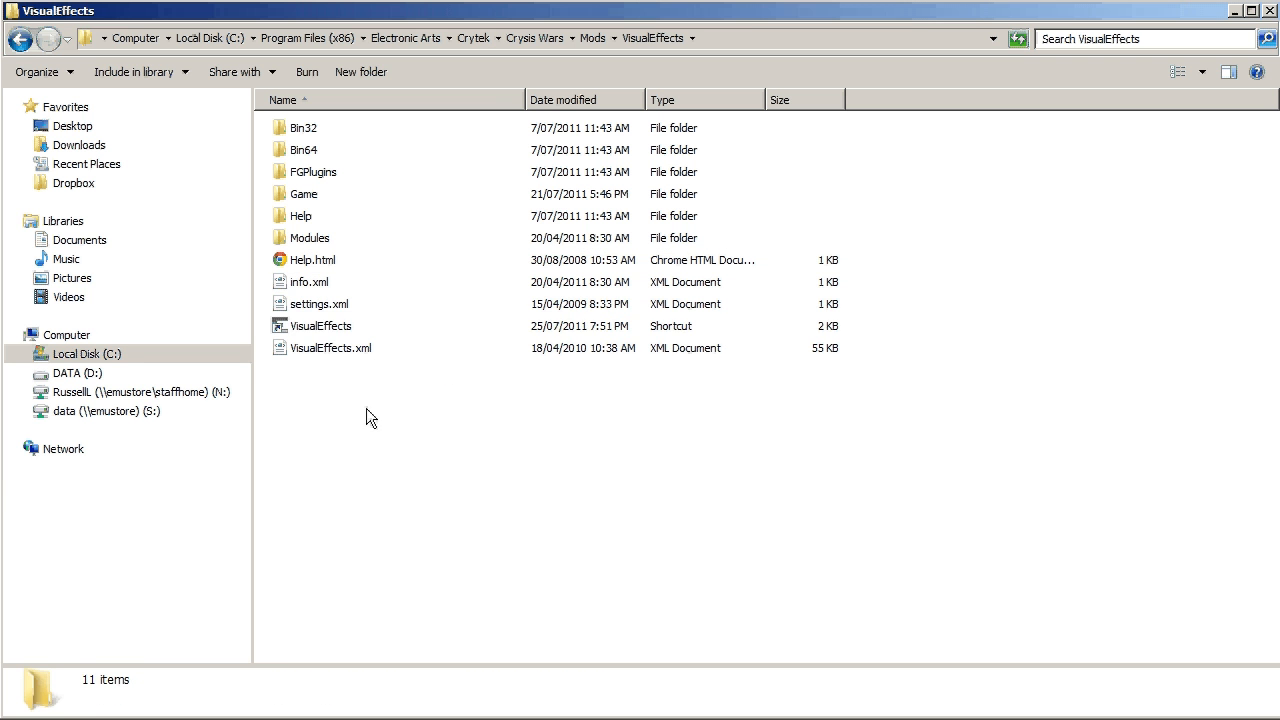
right_click(320, 325)
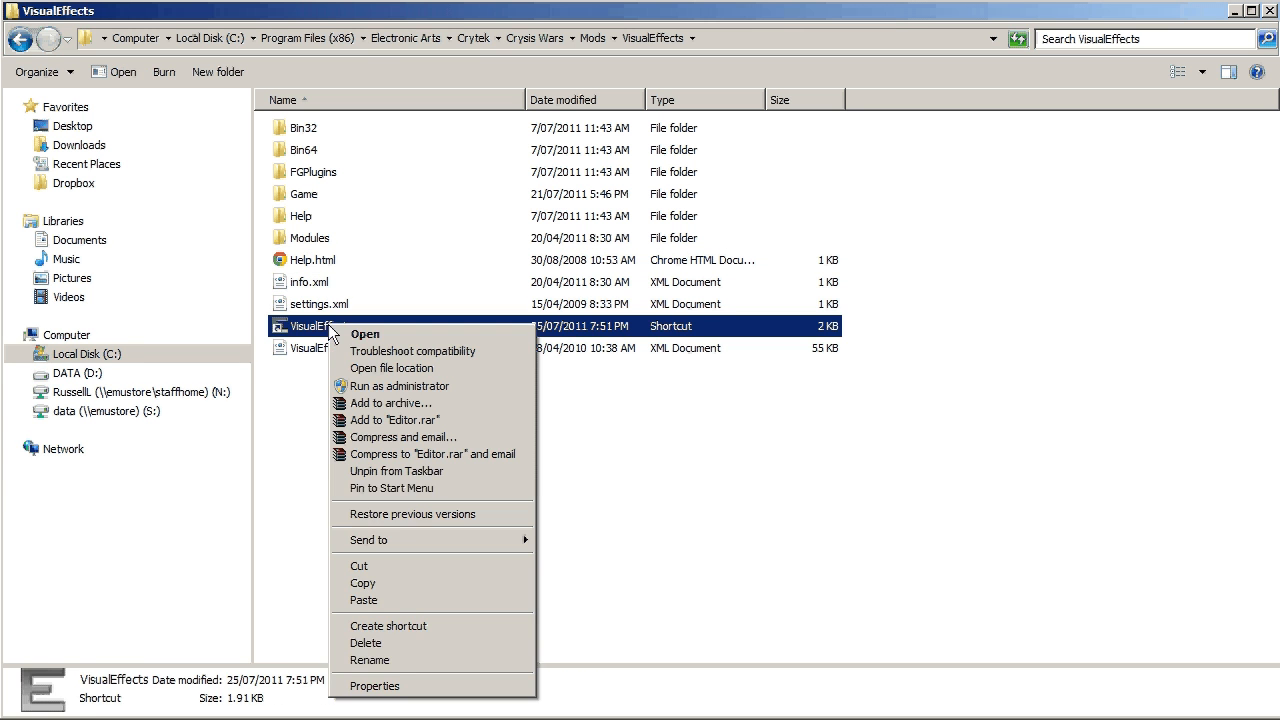
Append '-devmode -mod VisualEffects' to the shortcut's Target field and confirm with OK.
left_click(373, 685)
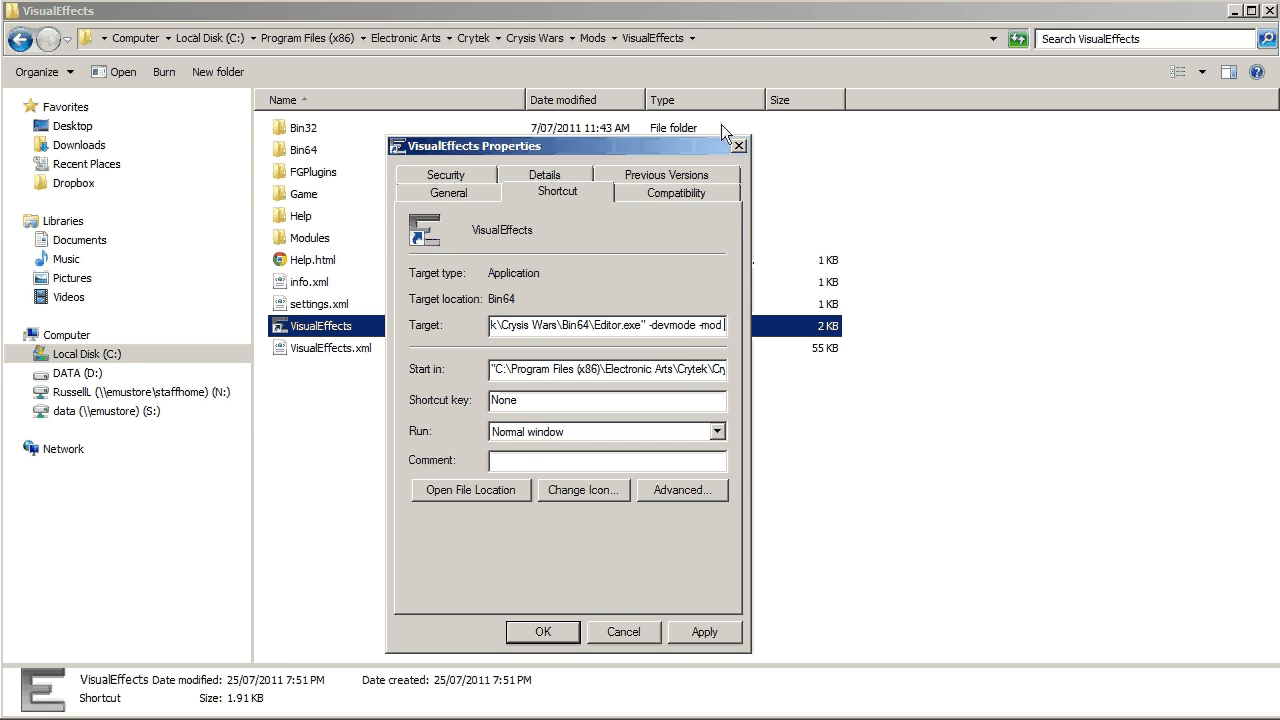
mouse_move(705, 384)
type(" VisualEffects")
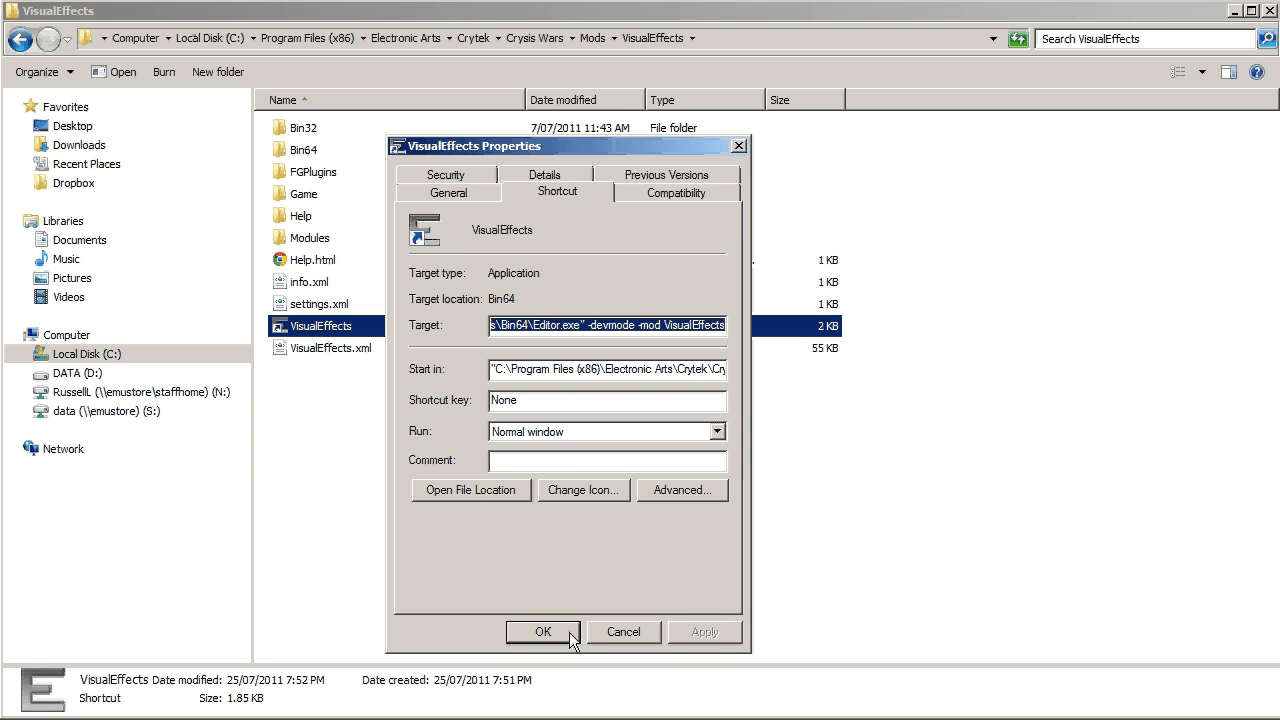
left_click(543, 631)
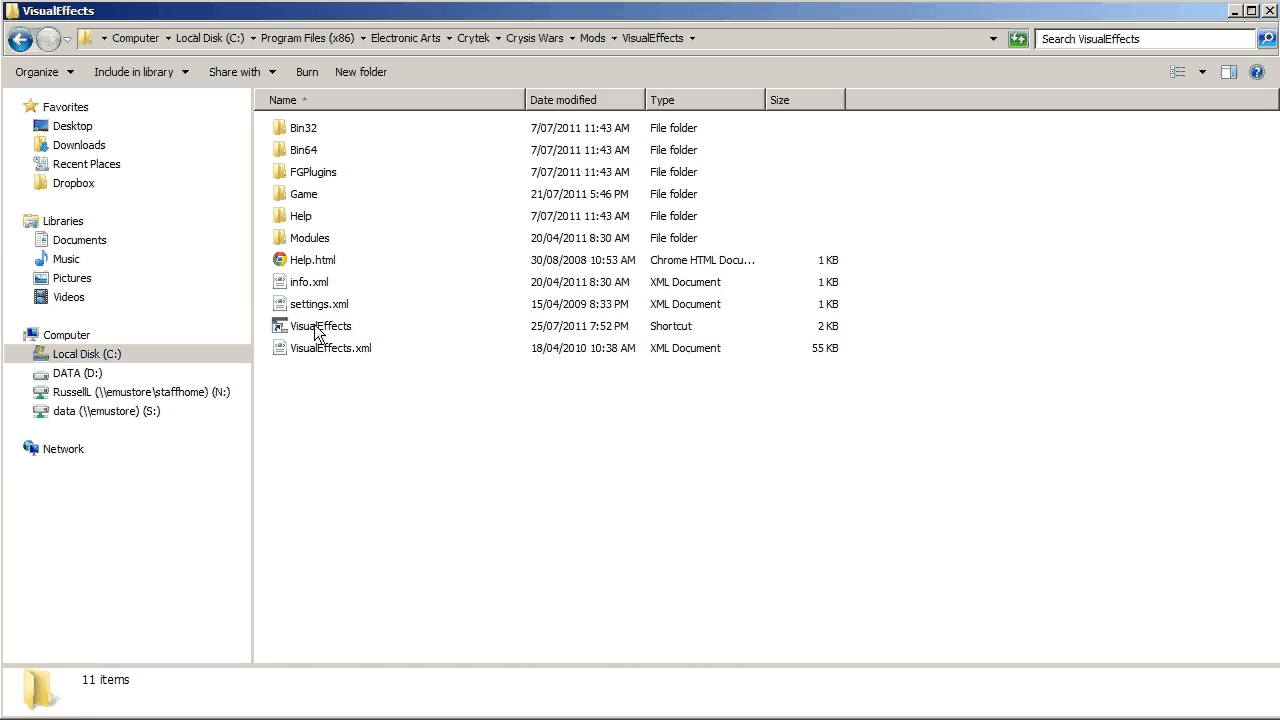
mouse_move(320, 326)
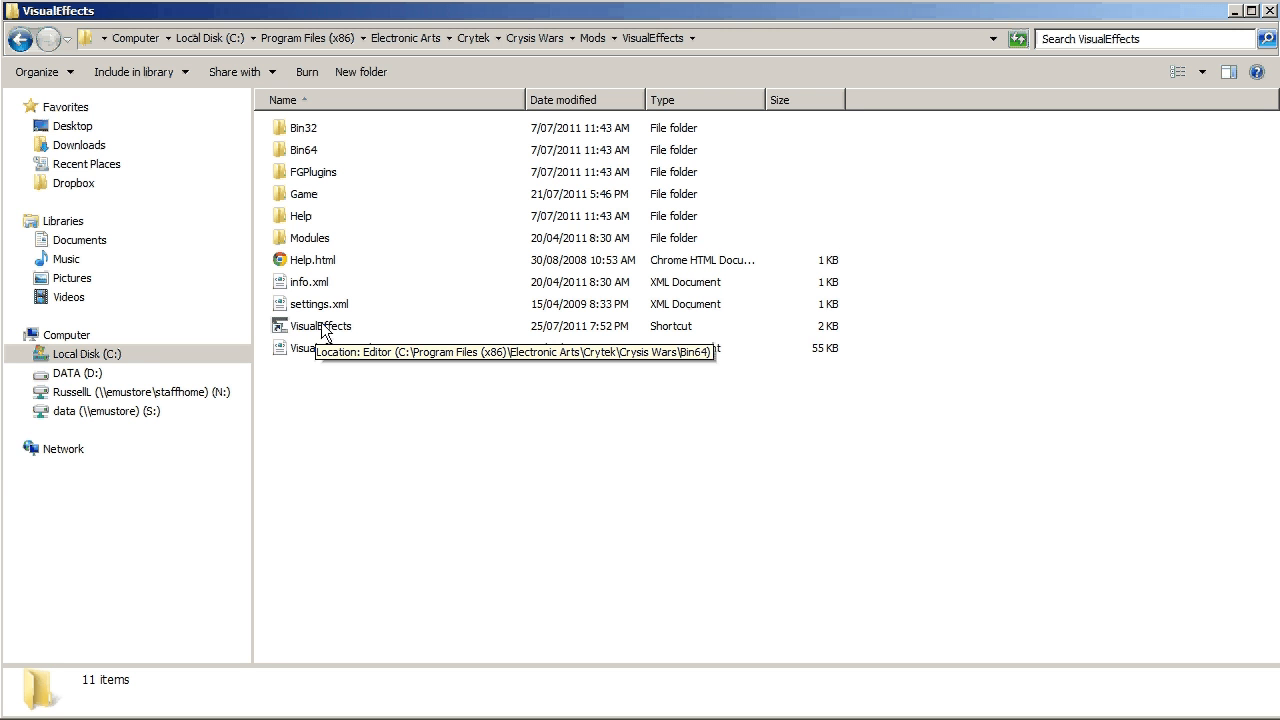
mouse_move(335, 227)
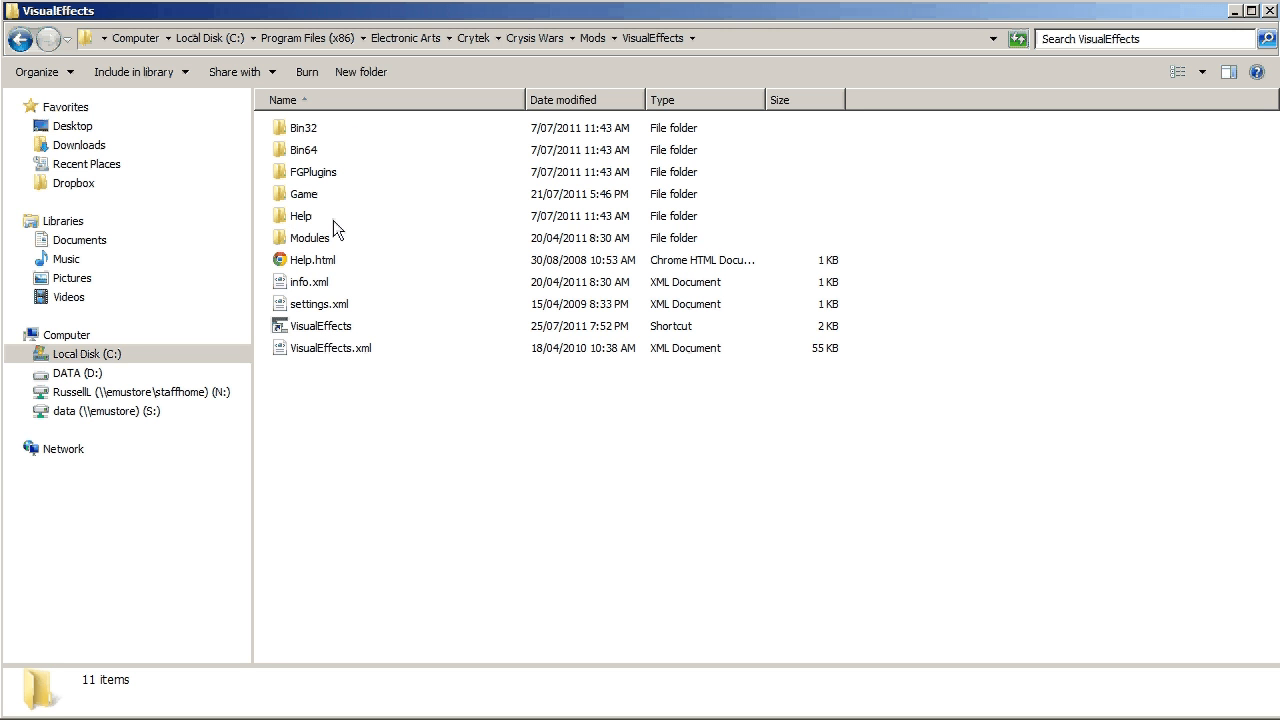
mouse_move(303, 194)
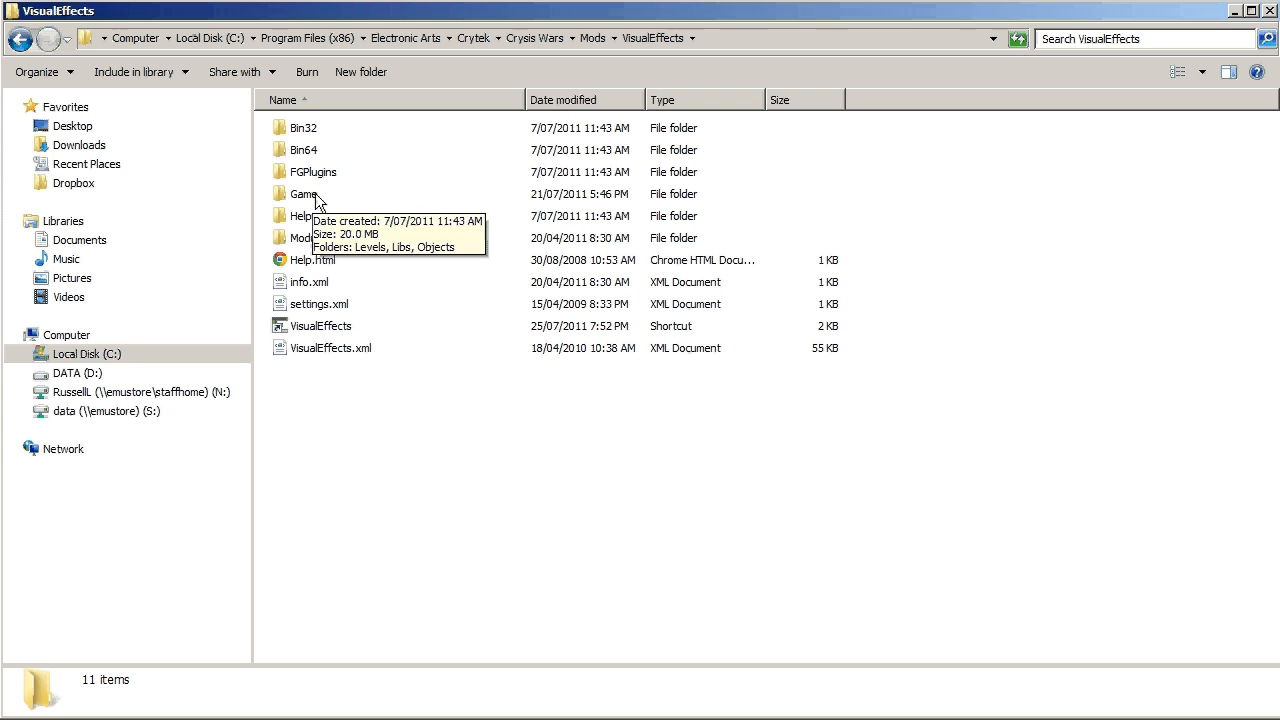
mouse_move(378, 245)
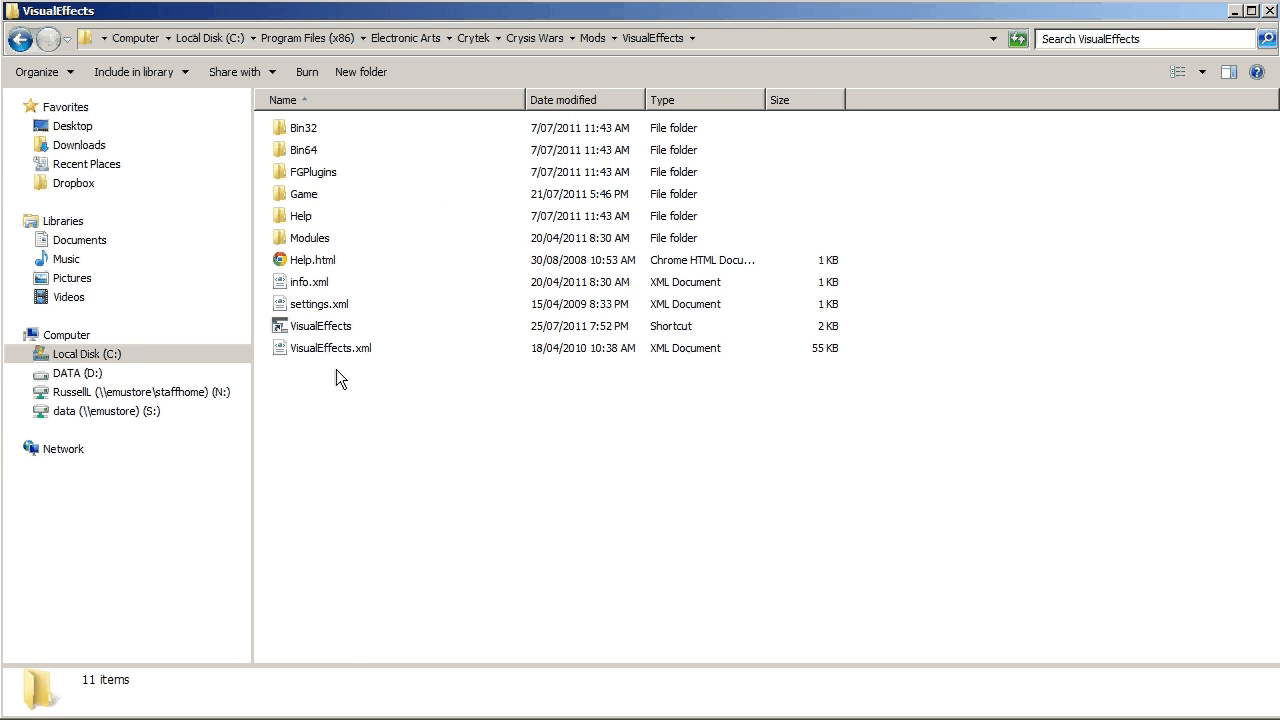
mouse_move(419, 295)
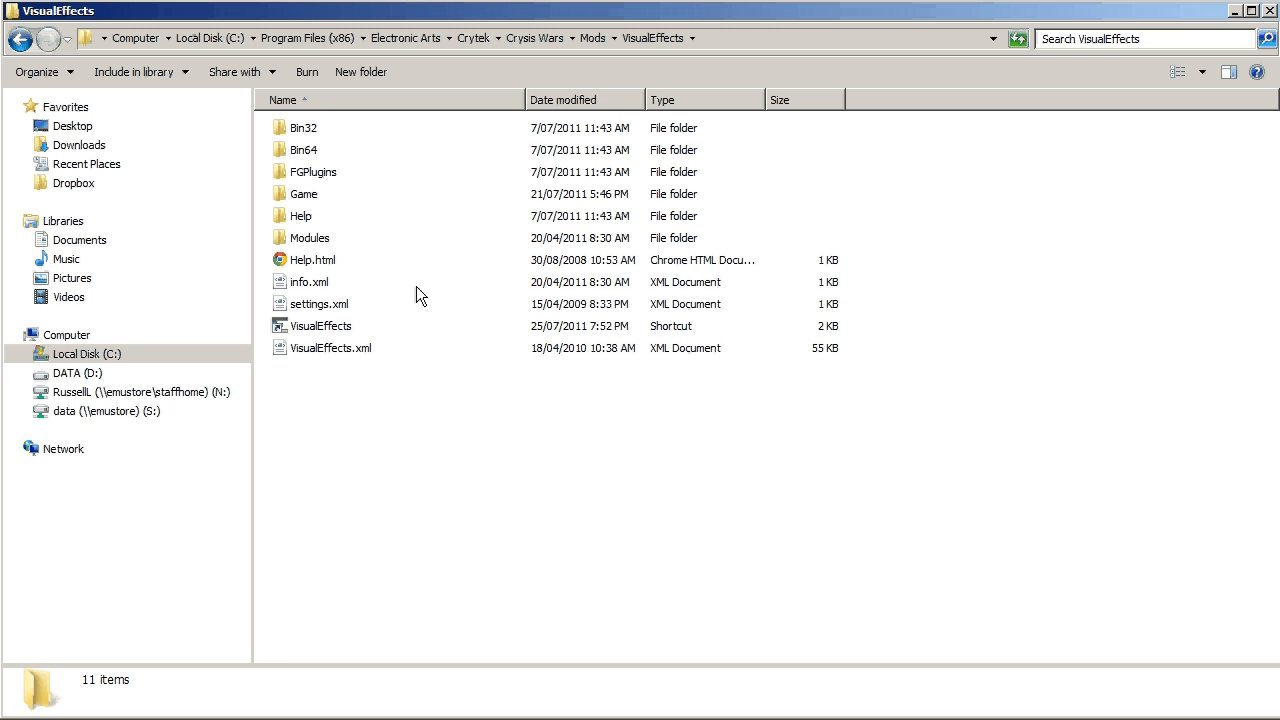
mouse_move(323, 547)
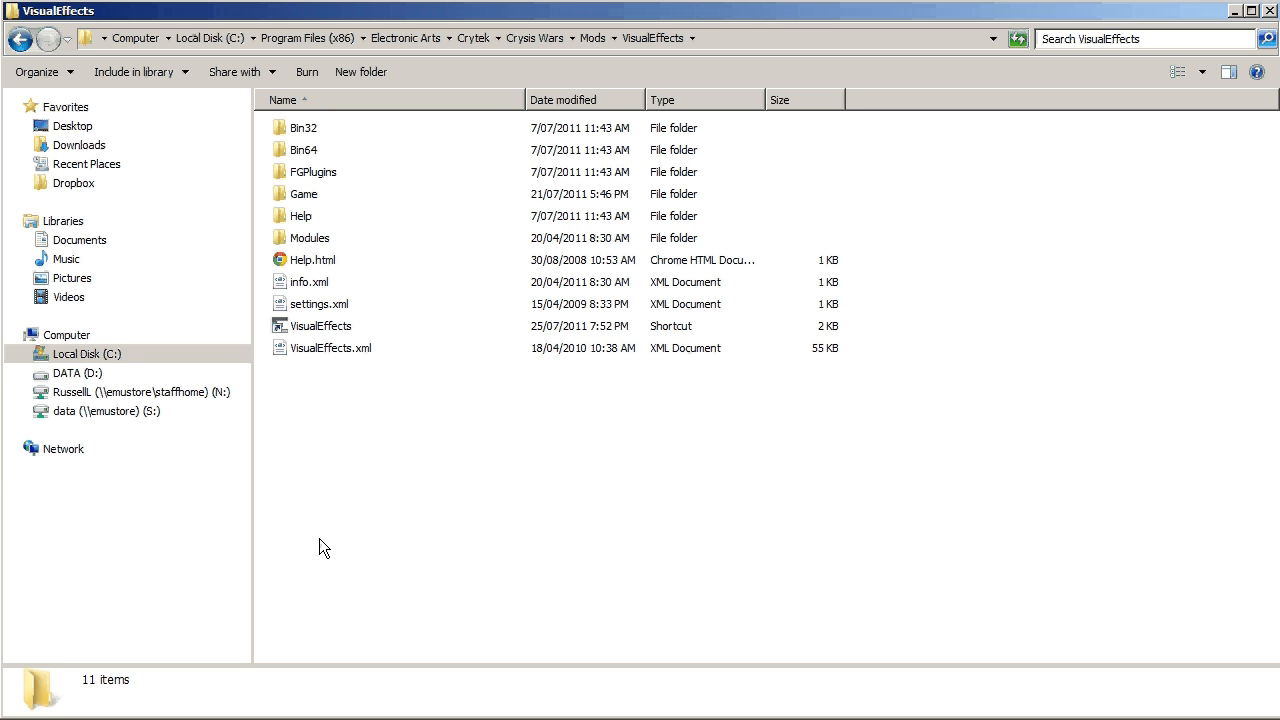